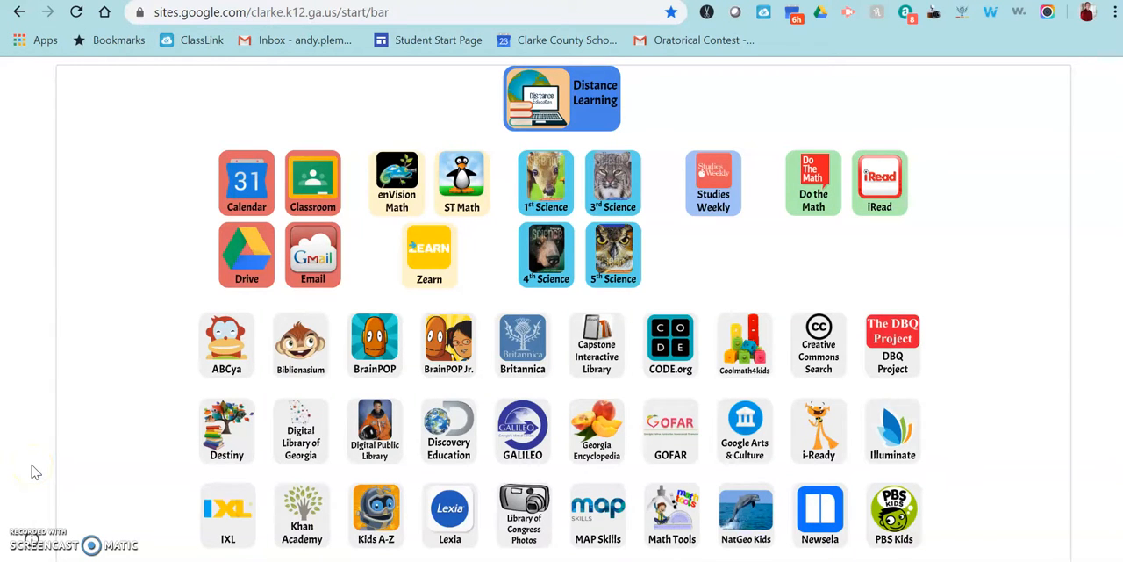
Step: Open PebbleGo Next and log in with the saved 'bar' username and password
scroll(down, 3)
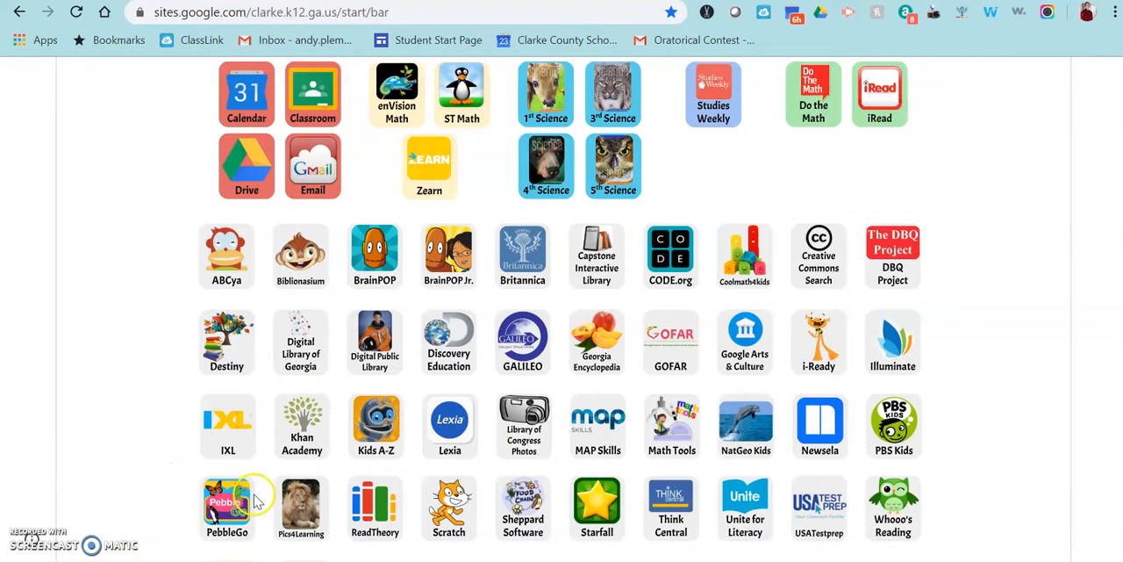
mouse_move(268, 491)
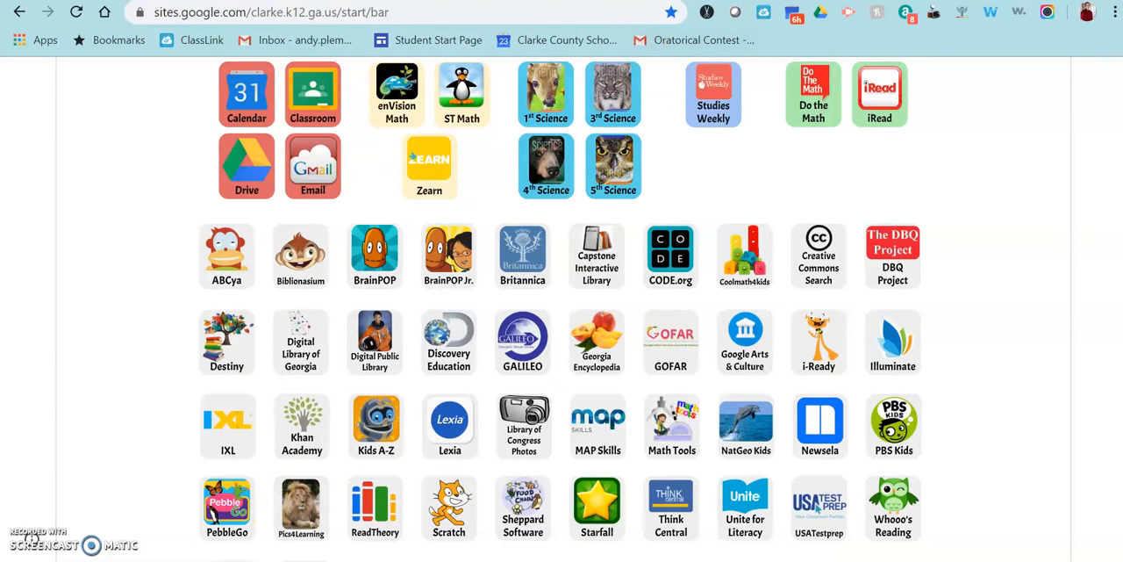
click(226, 507)
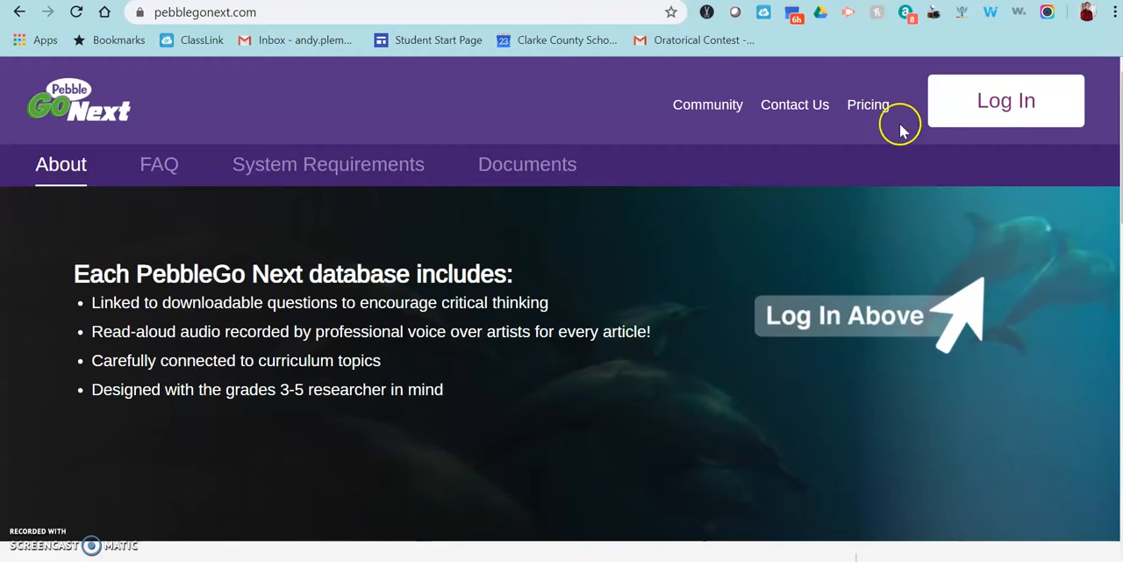
mouse_move(1006, 100)
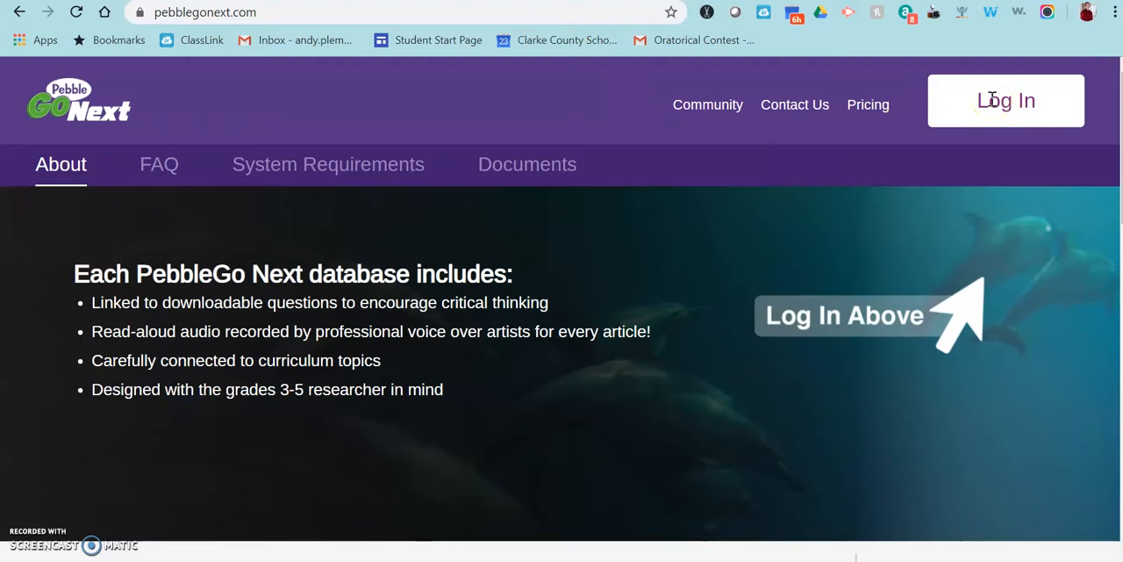
click(1006, 100)
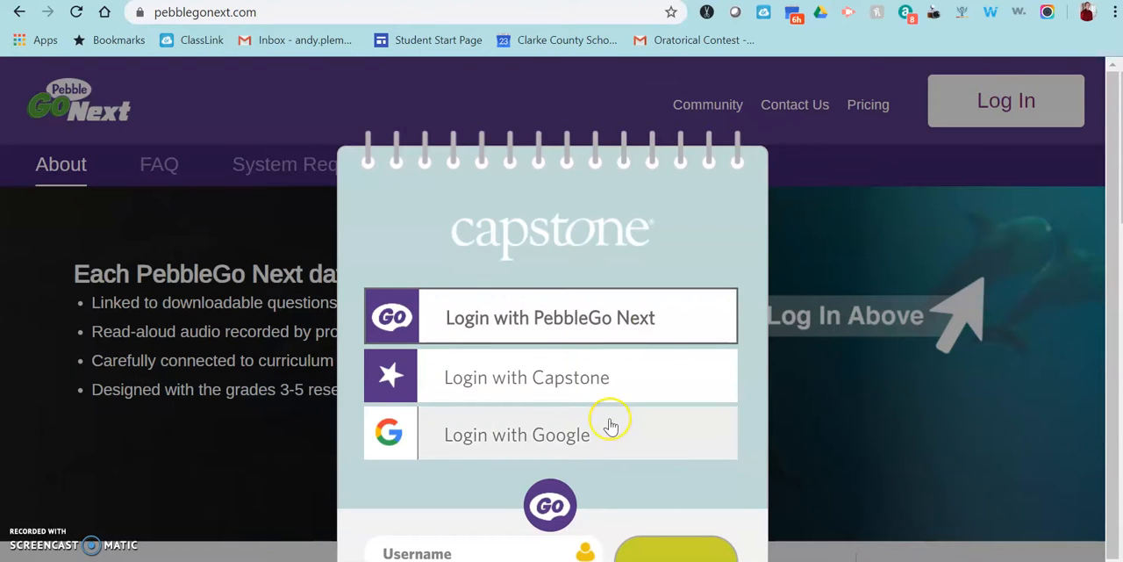
text(bar)
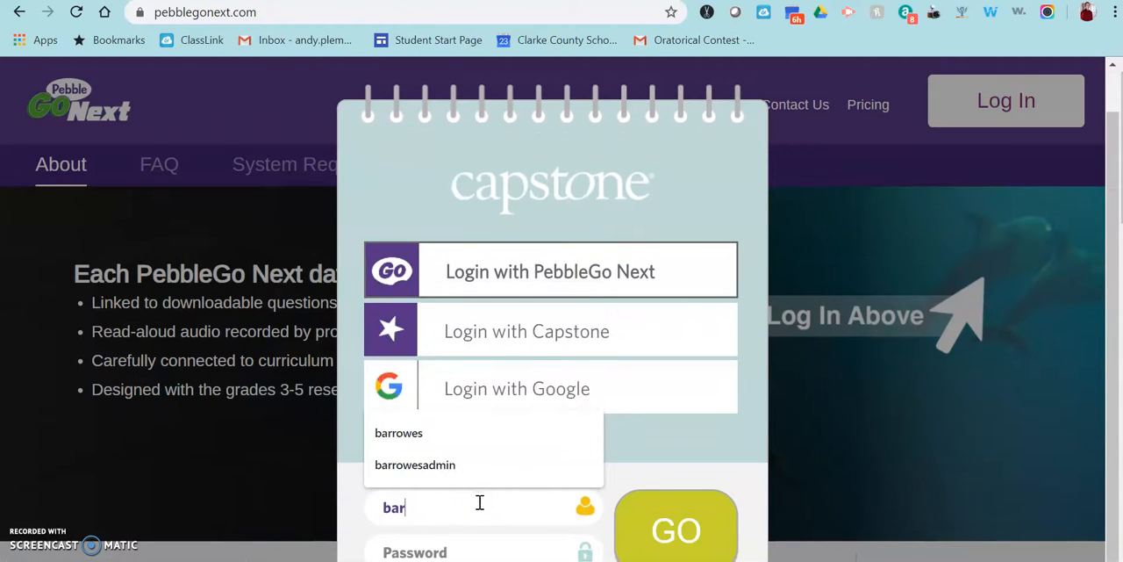
click(398, 432)
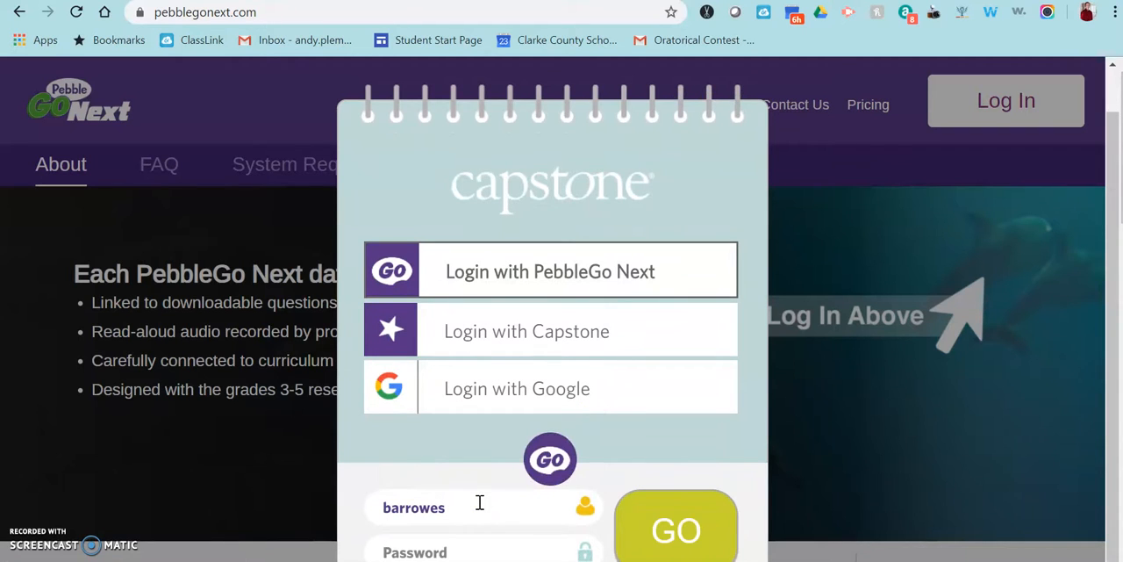
text(••••)
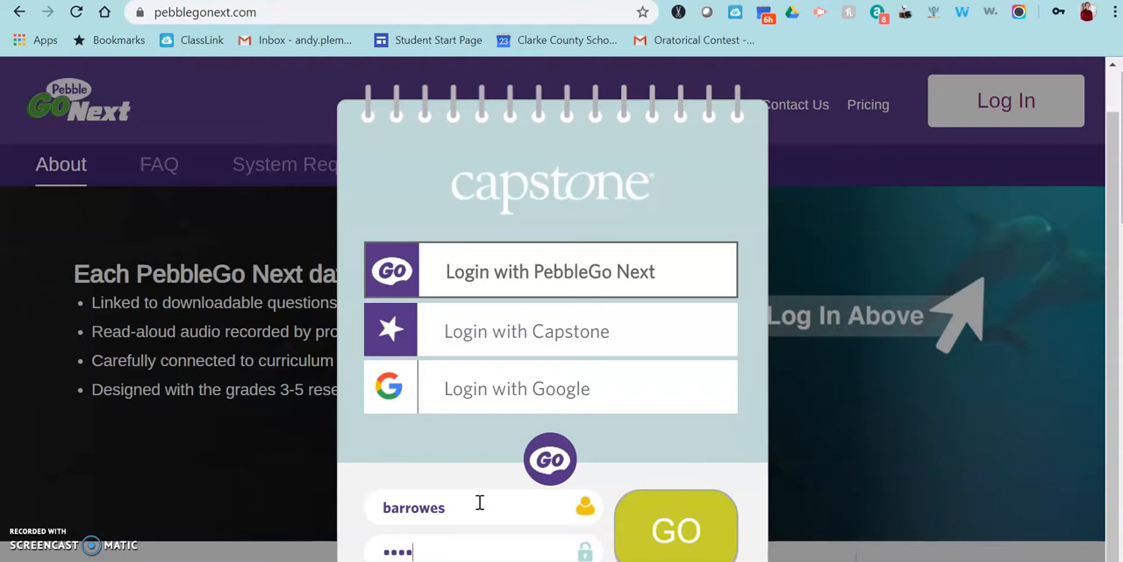
click(676, 526)
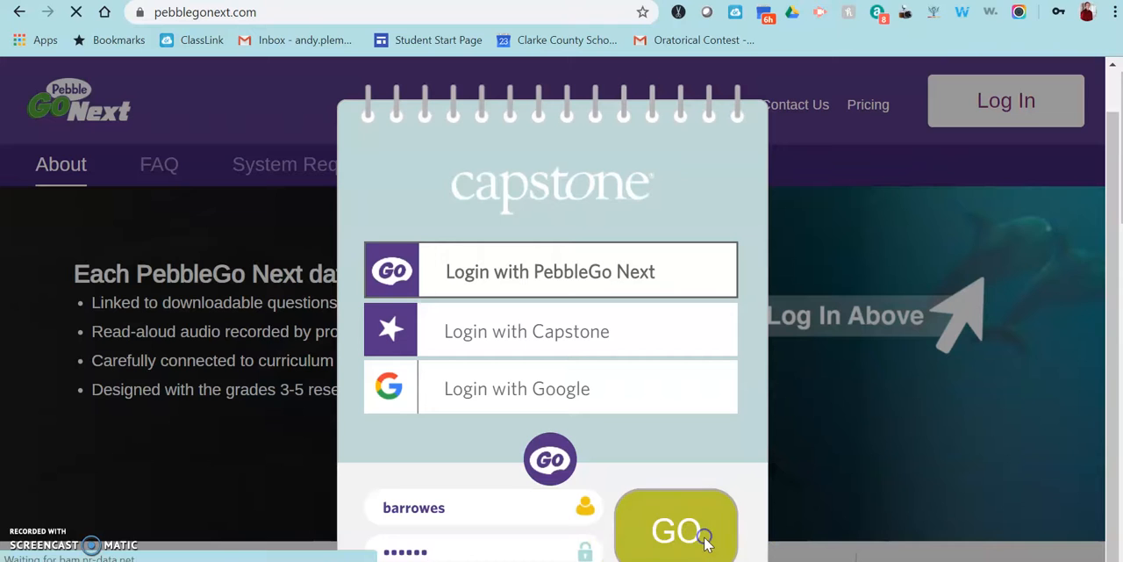
Step: Go from the States module into the Southeast region's list of states
click(675, 527)
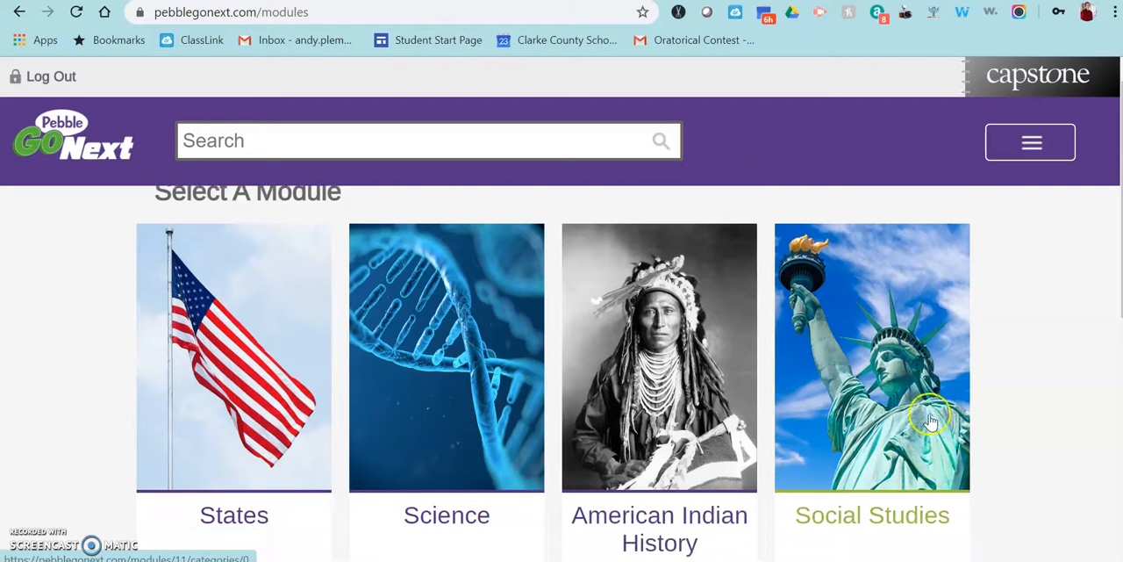
scroll(down, 3)
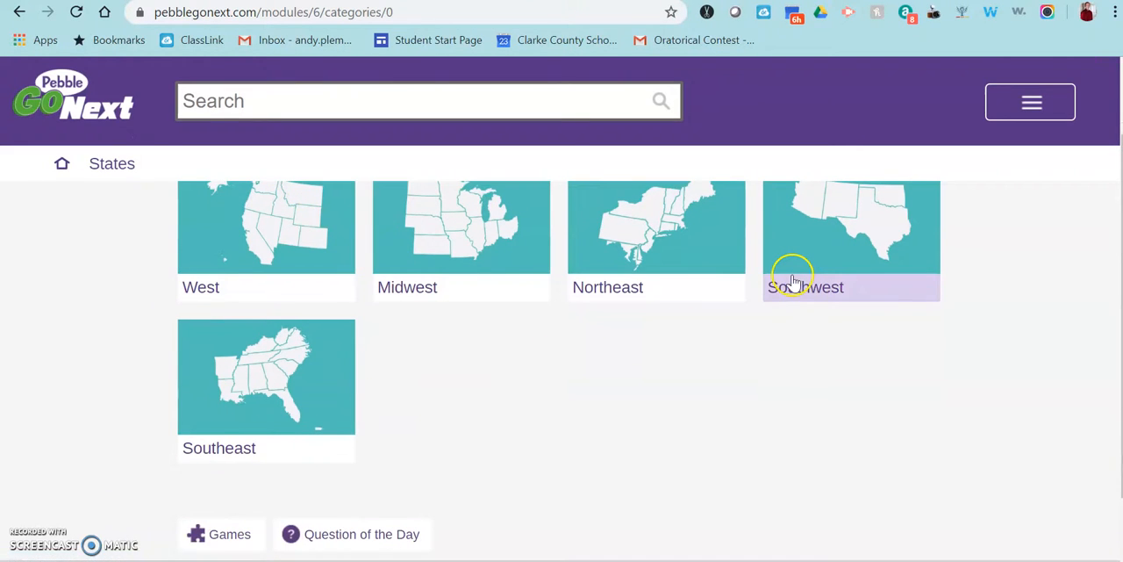
scroll(down, 3)
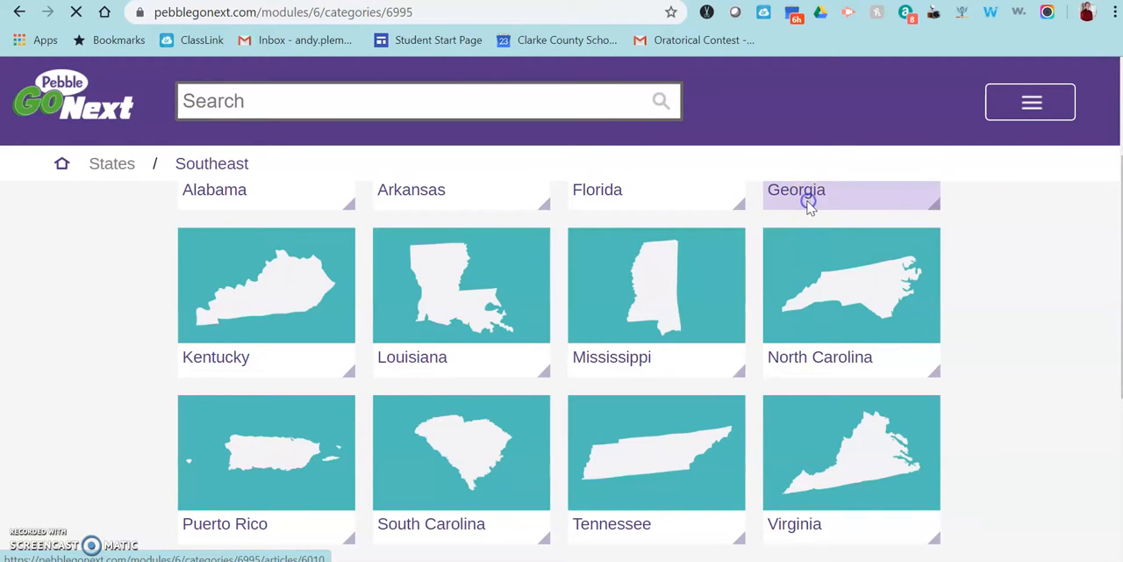
Step: Open Georgia and step through Geography and Weather, History and Government, People, State Symbols
click(796, 193)
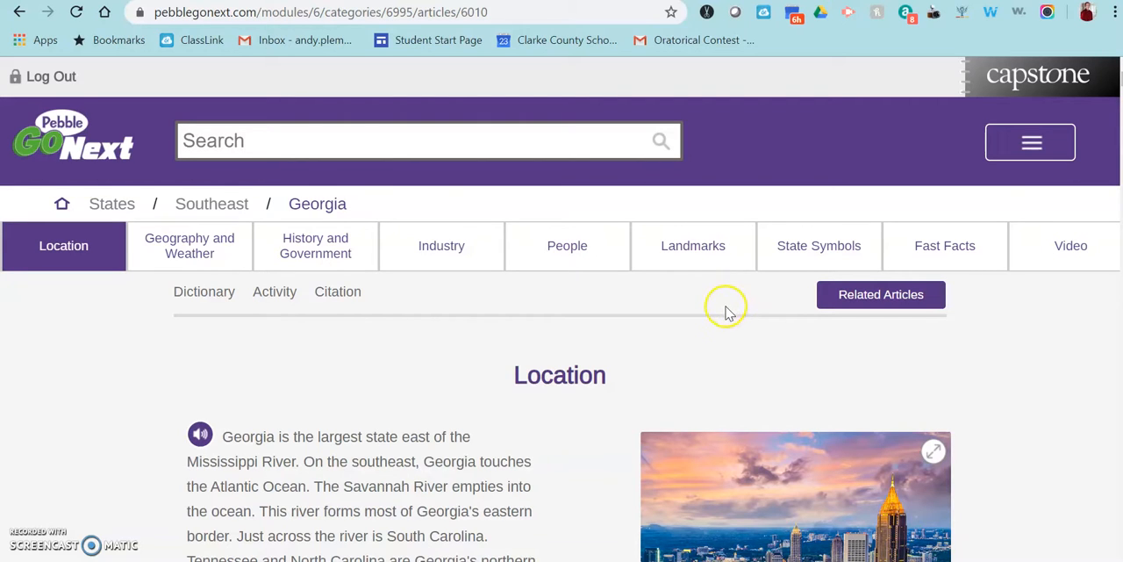
mouse_move(504, 349)
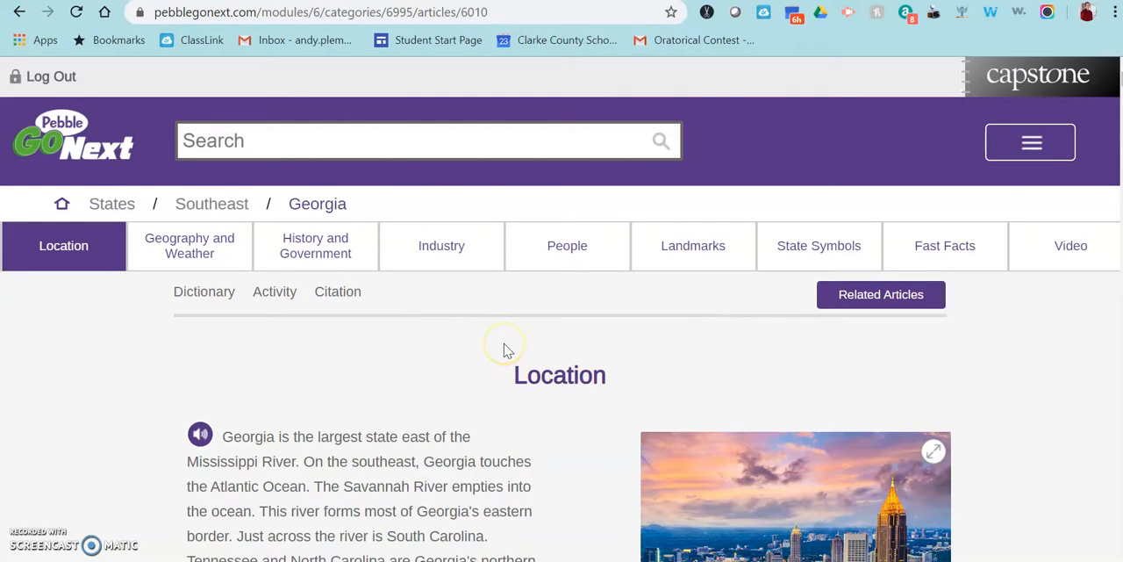
scroll(down, 3)
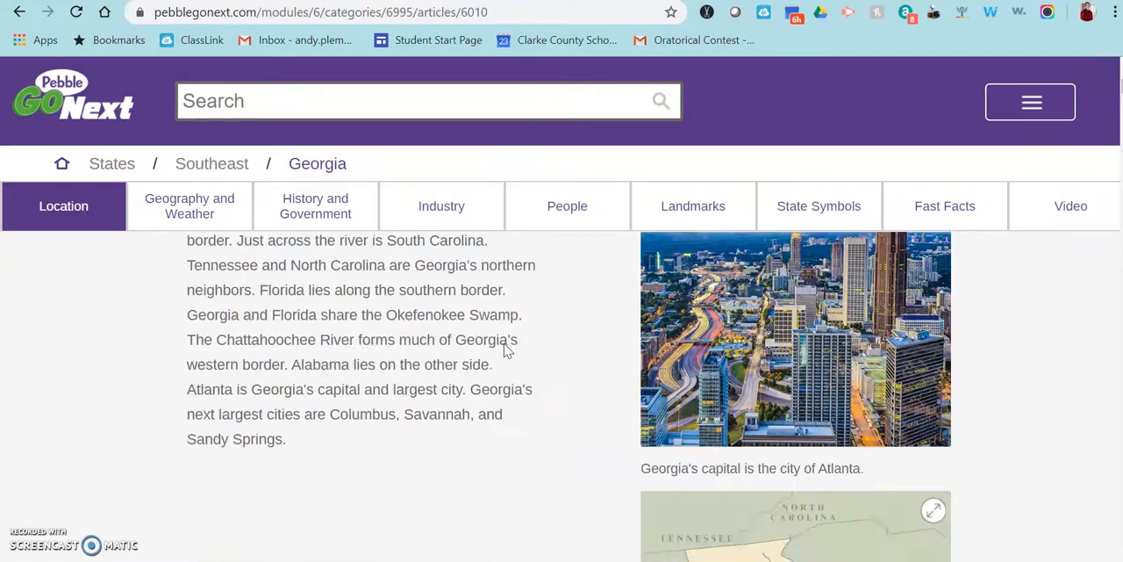
click(190, 206)
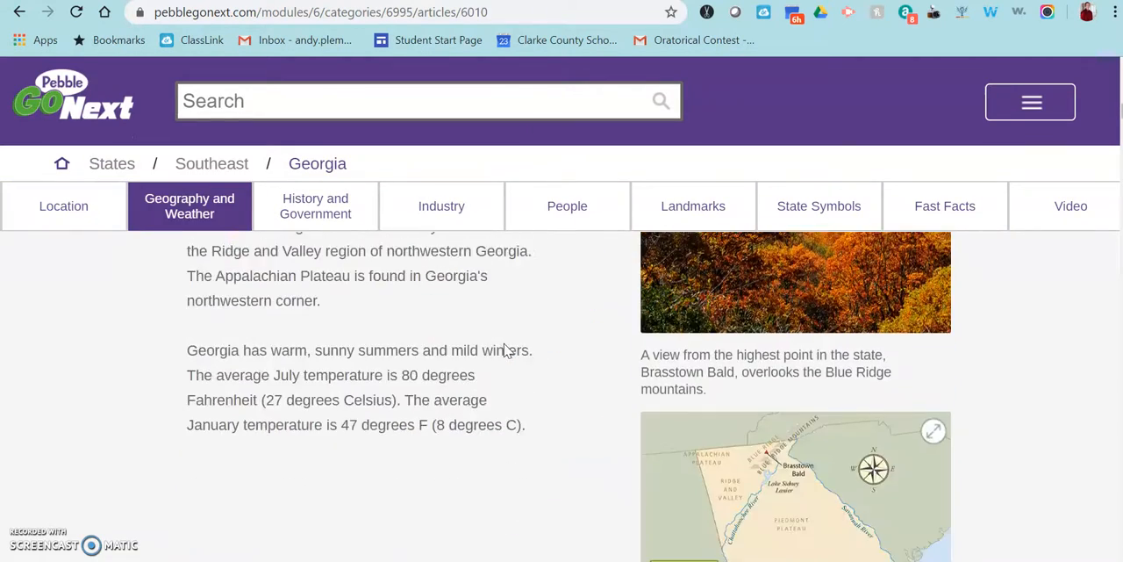
click(315, 205)
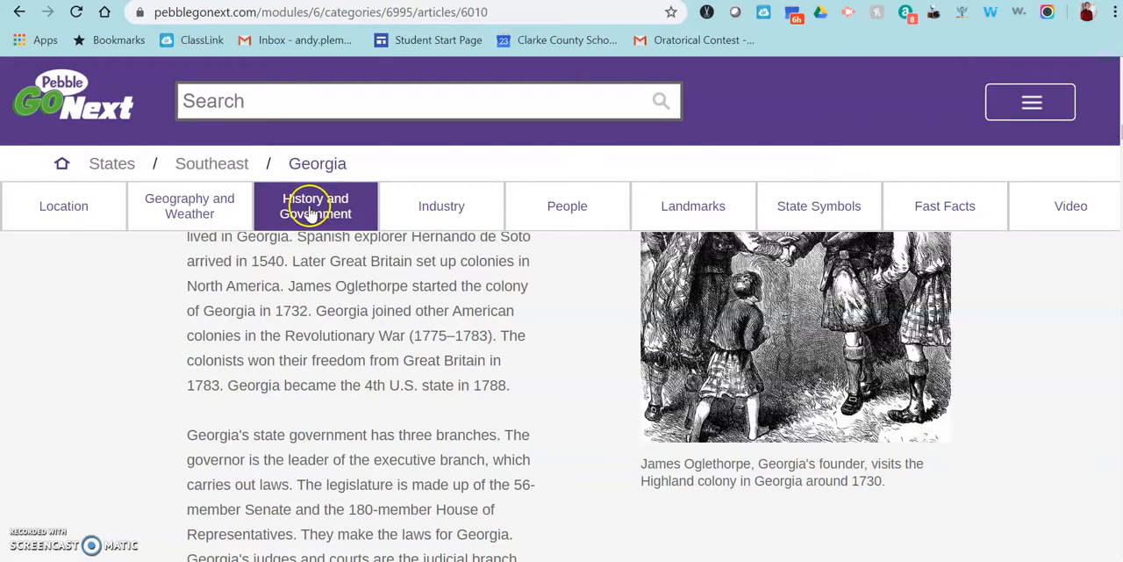
click(567, 206)
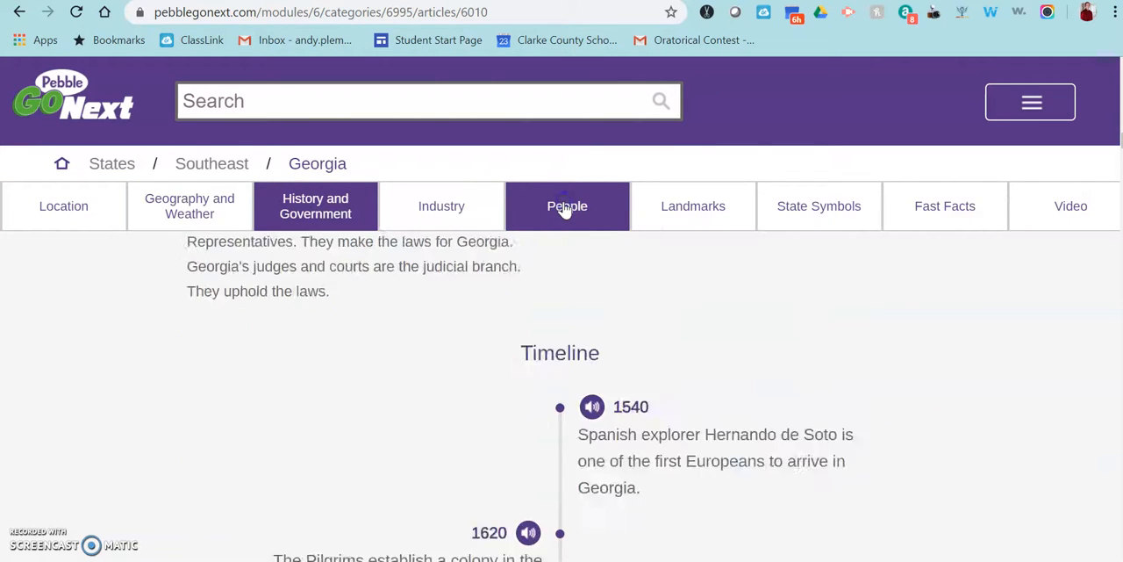
click(567, 205)
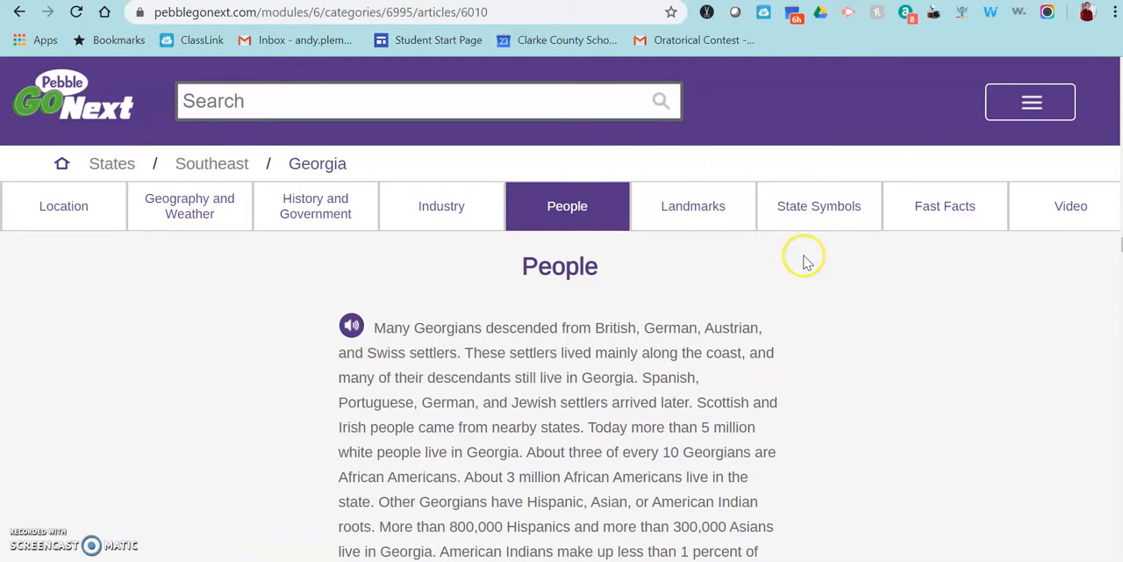
click(819, 205)
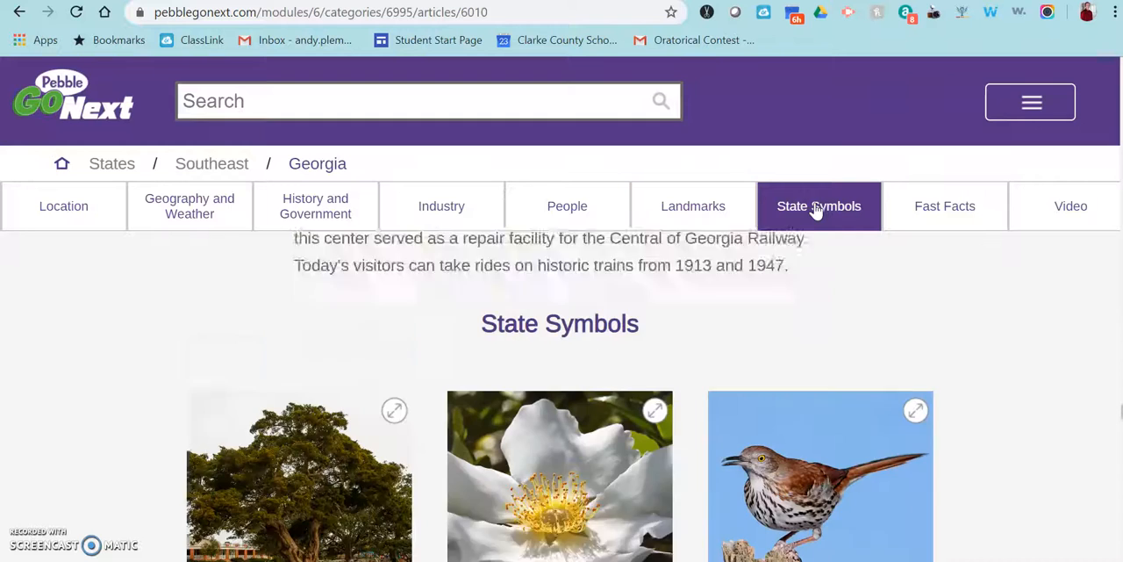
Step: Scroll through Georgia's symbols like the Brown thrasher and Stone Mountain, then jump back up
scroll(down, 3)
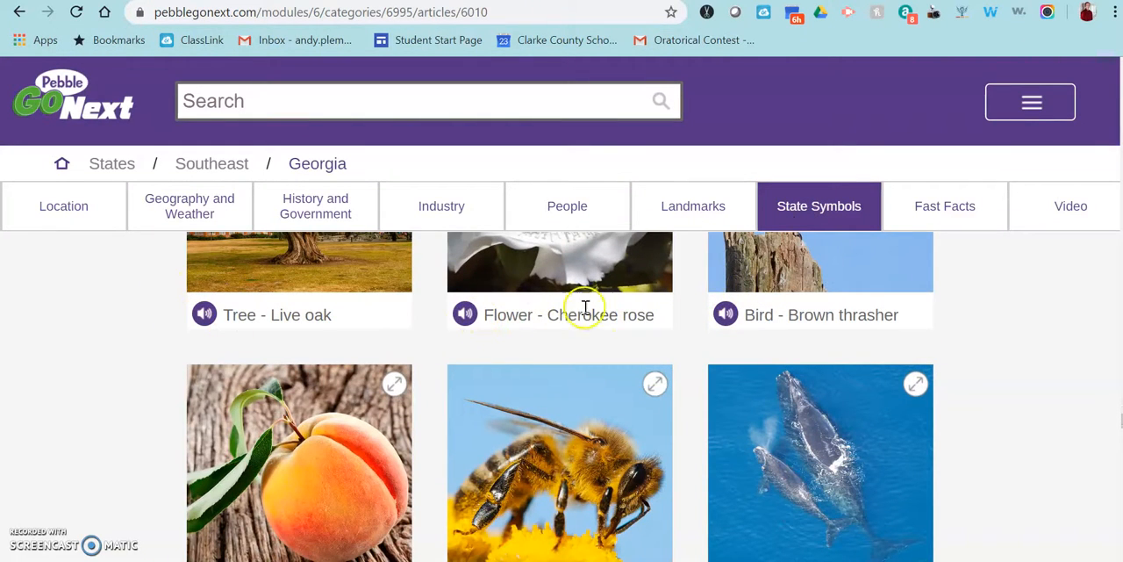
mouse_move(726, 314)
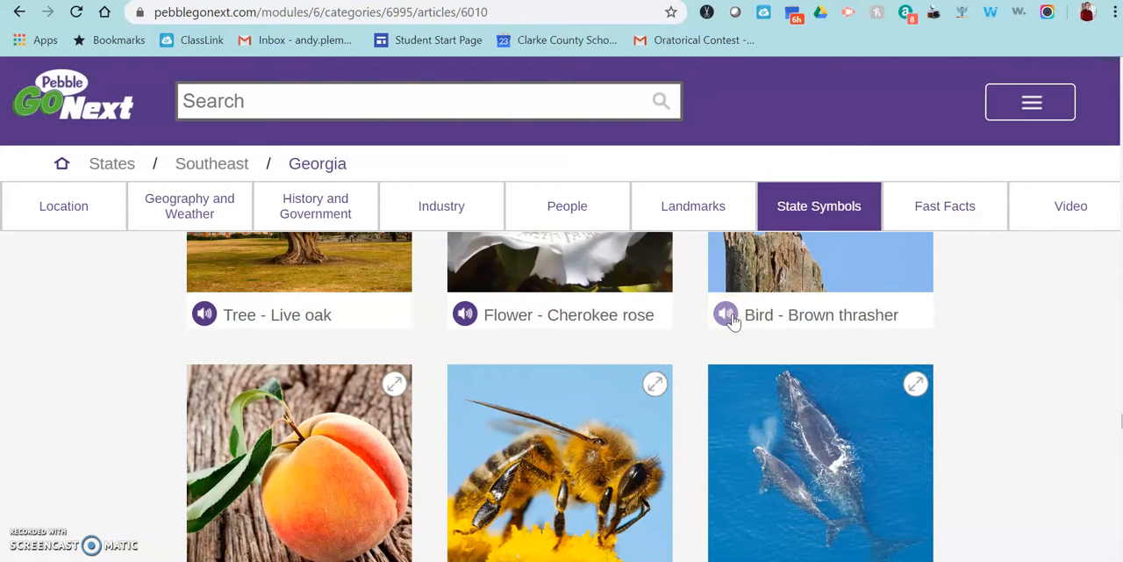
mouse_move(657, 307)
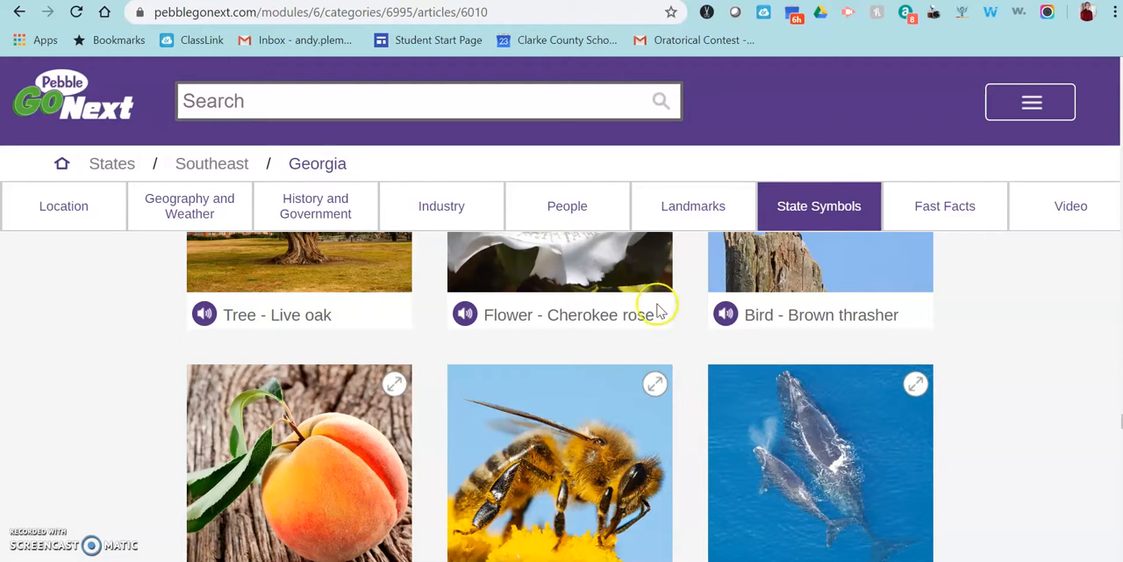
mouse_move(592, 323)
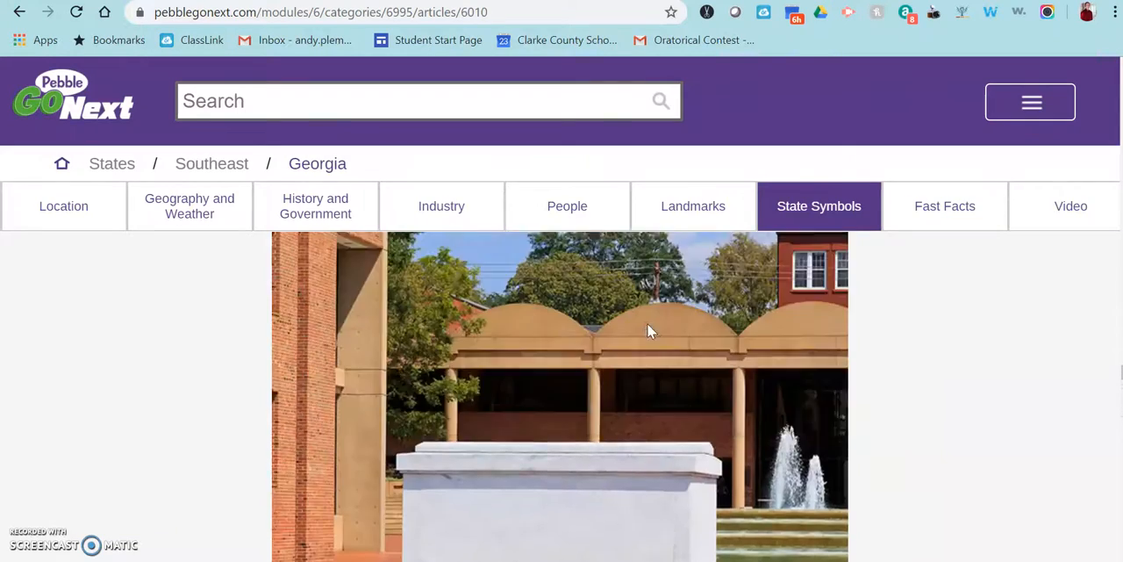
scroll(down, 3)
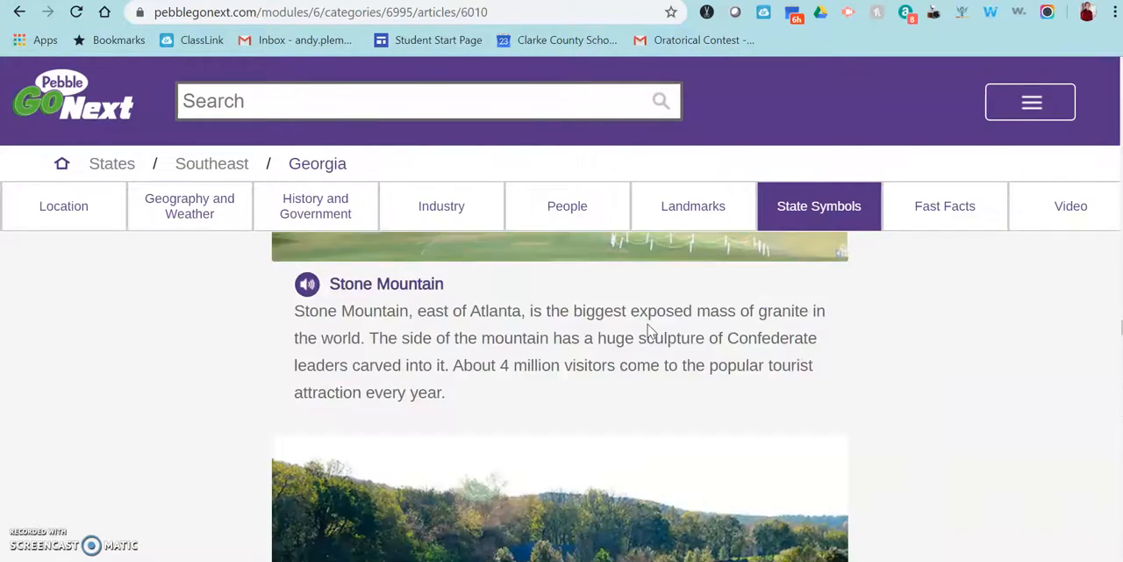
click(693, 206)
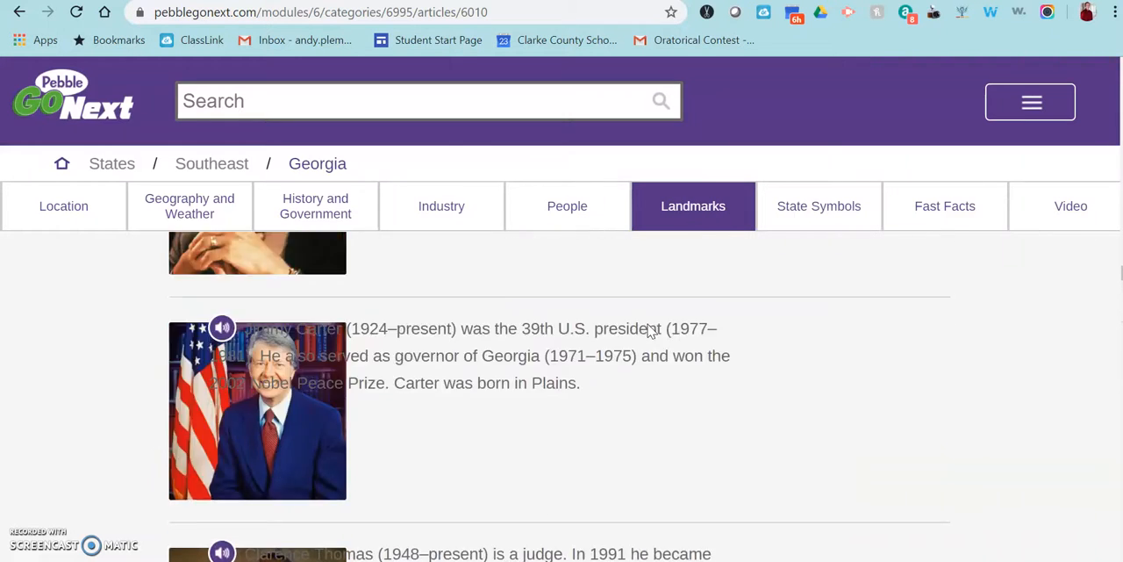
Step: Use the Location tab to show the top of Georgia's article
click(442, 206)
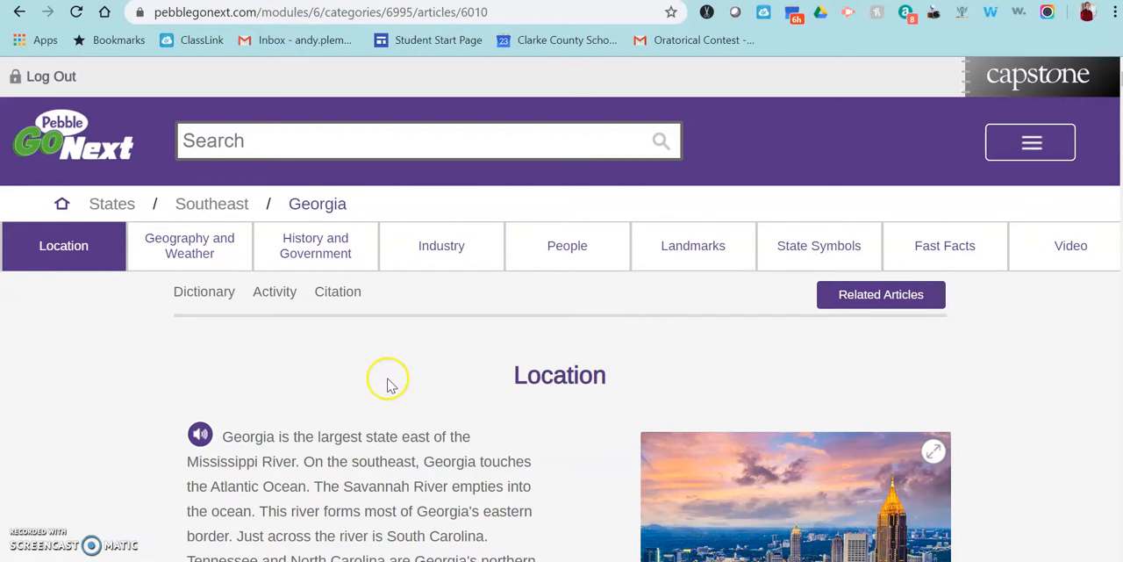
mouse_move(274, 316)
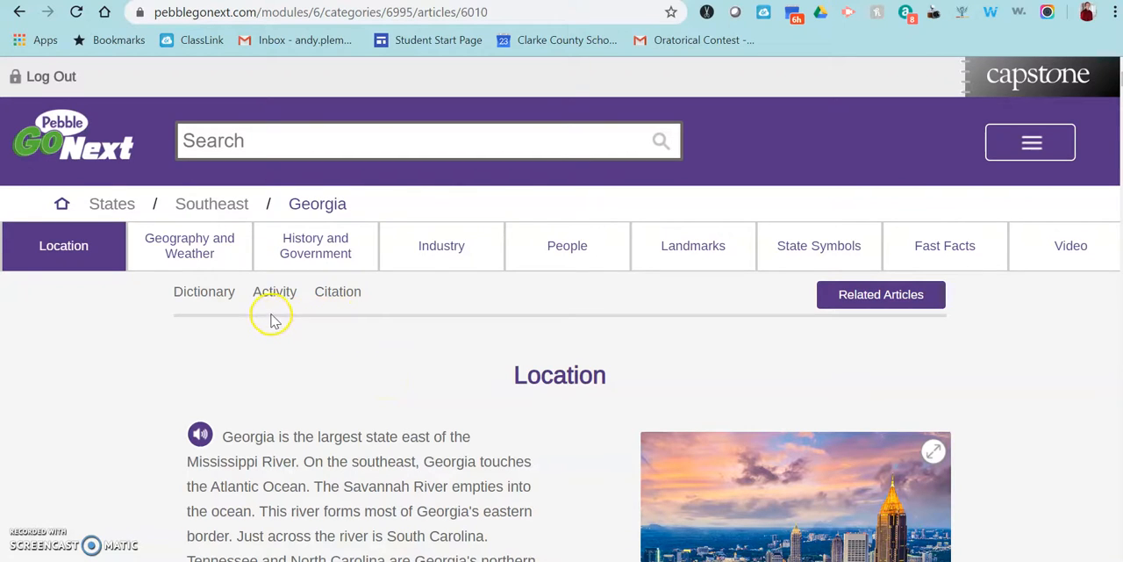